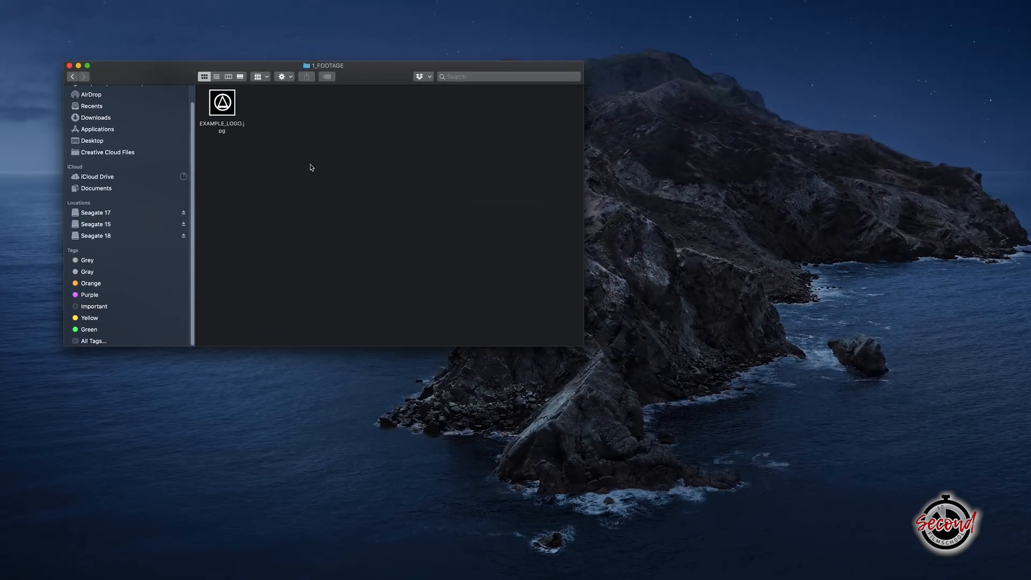
Step: Open EXAMPLE_LOGO.jpg in Preview and show the Markup toolbar
right_click(222, 103)
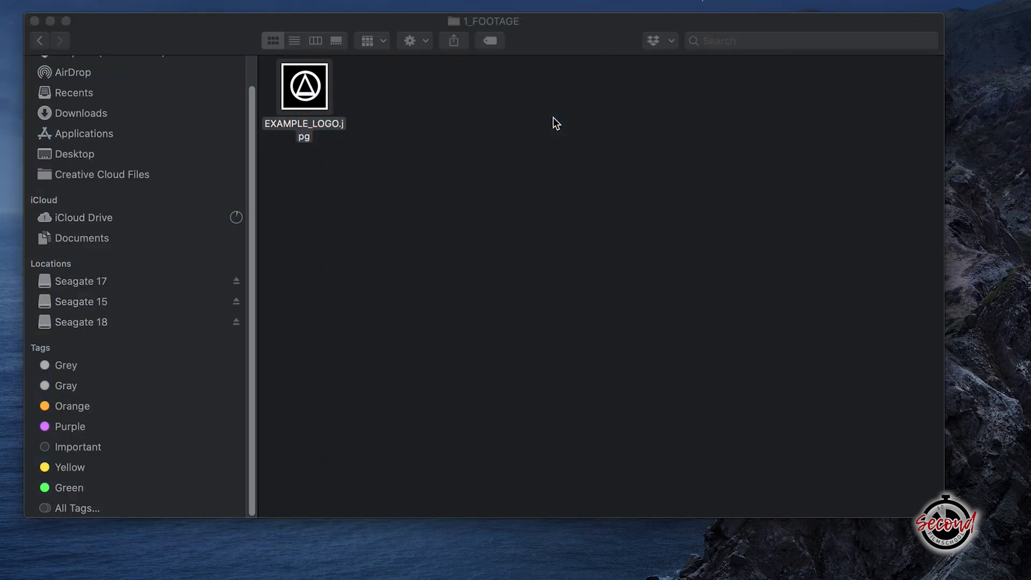
double_click(304, 86)
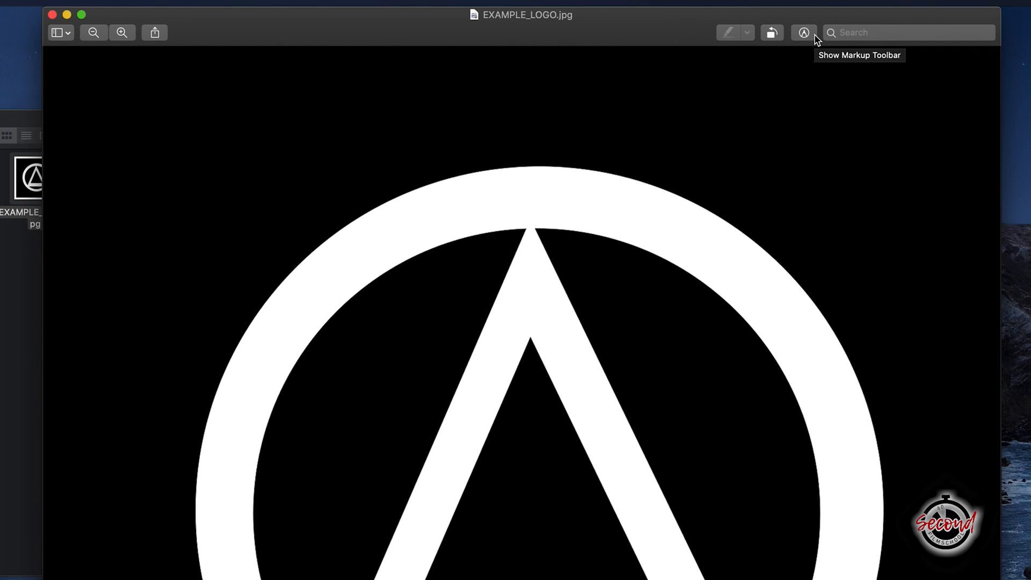
click(803, 32)
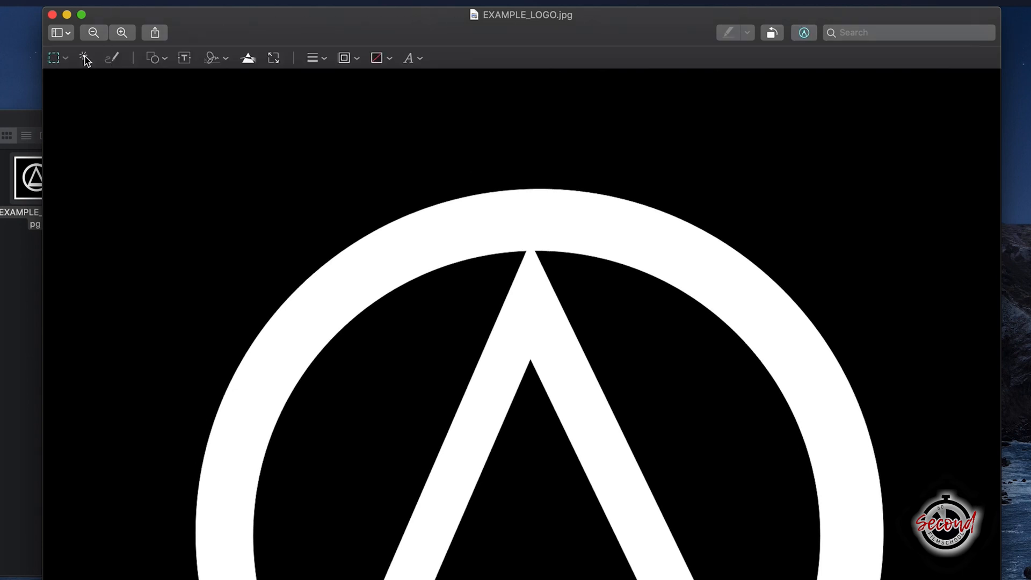
mouse_move(84, 58)
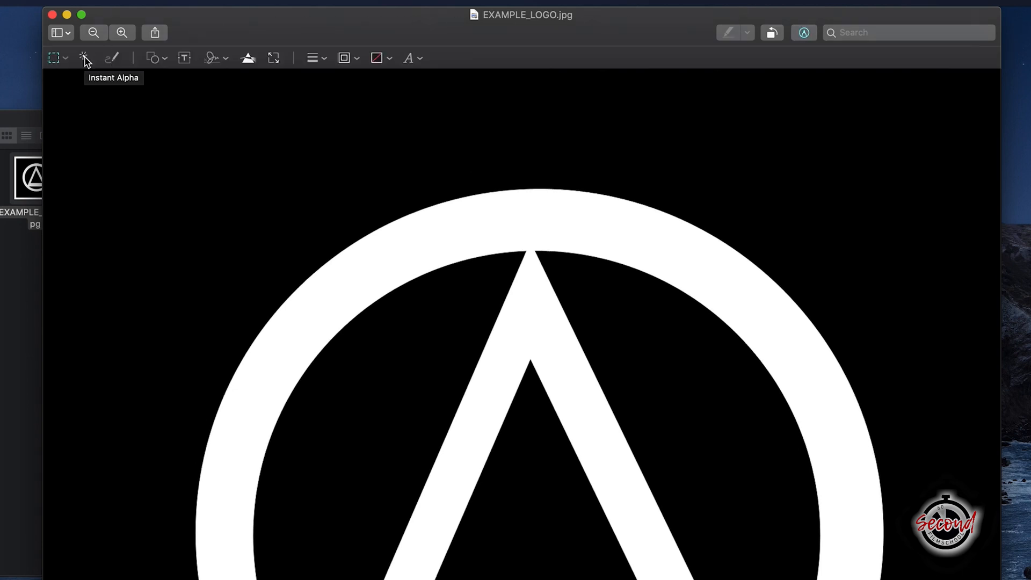
mouse_move(85, 59)
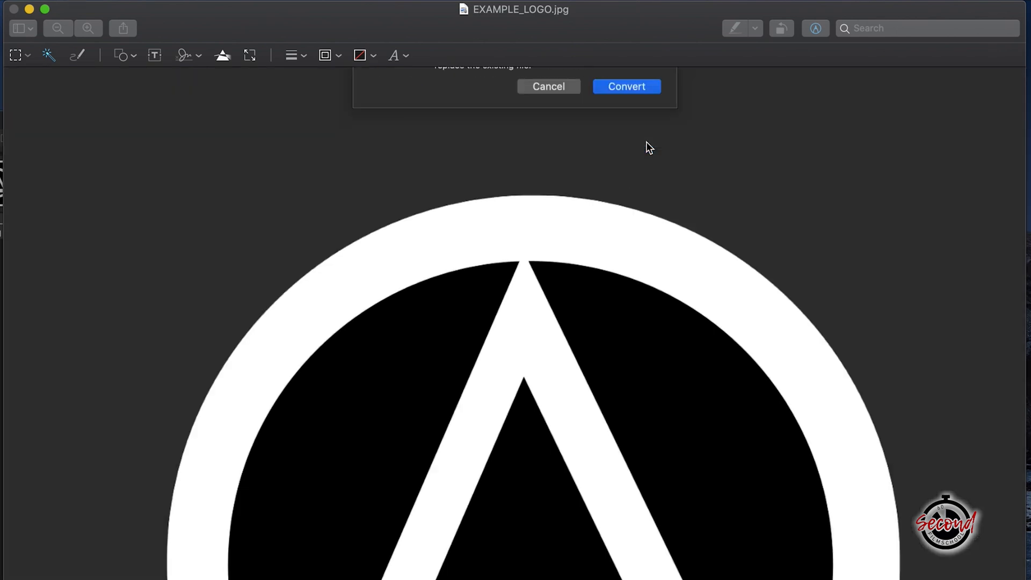
Step: Accept converting the EXAMPLE_LOGO image from JPG to PNG
click(624, 86)
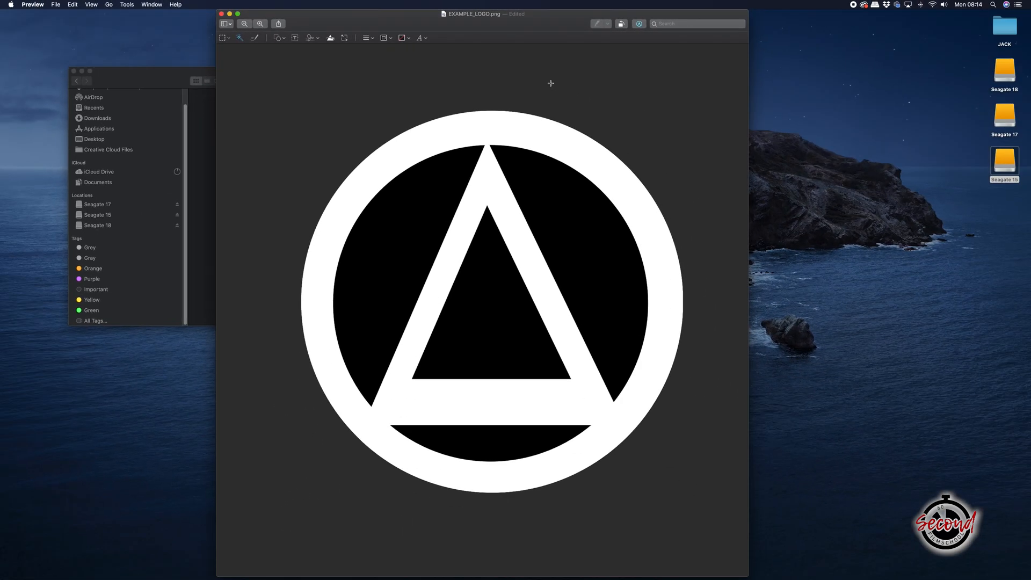
Step: Remove the black background with Instant Alpha and save a PNG export with alpha
click(427, 197)
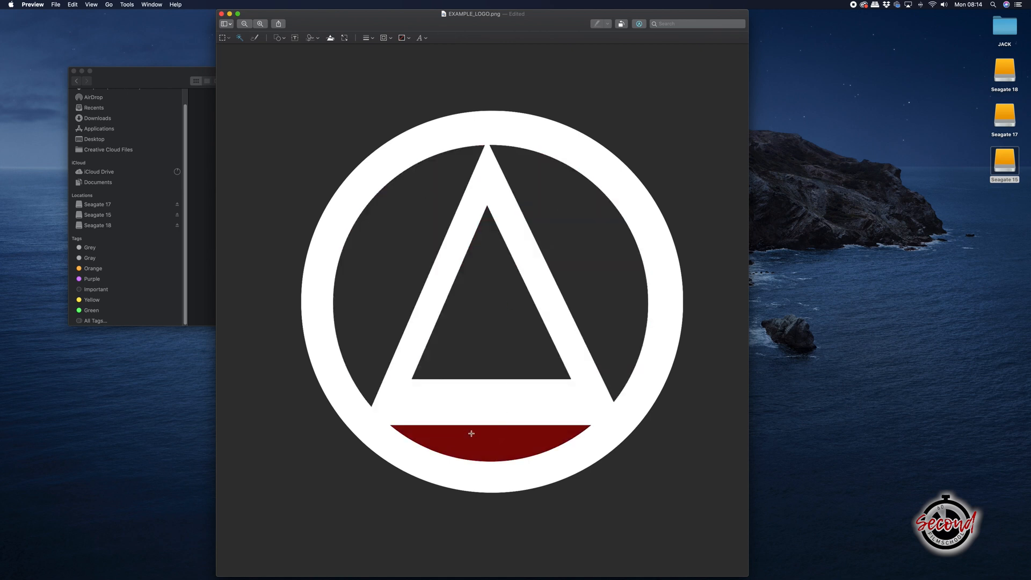
click(55, 4)
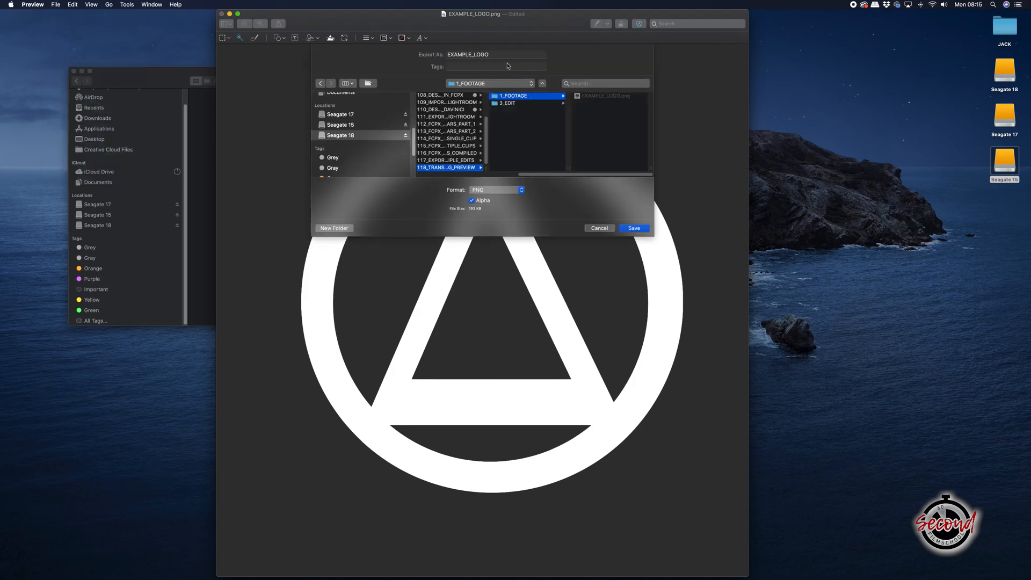
click(633, 228)
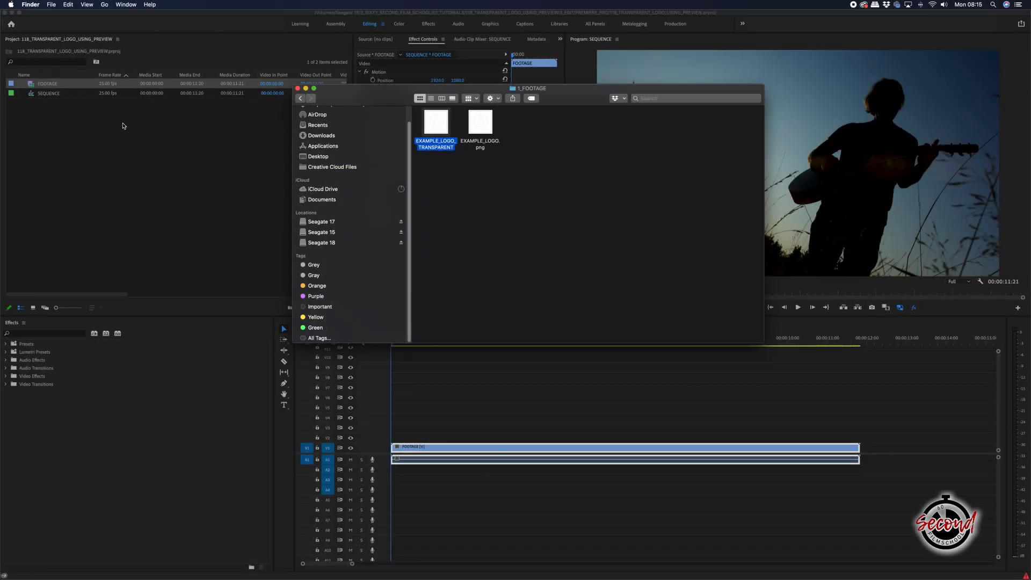